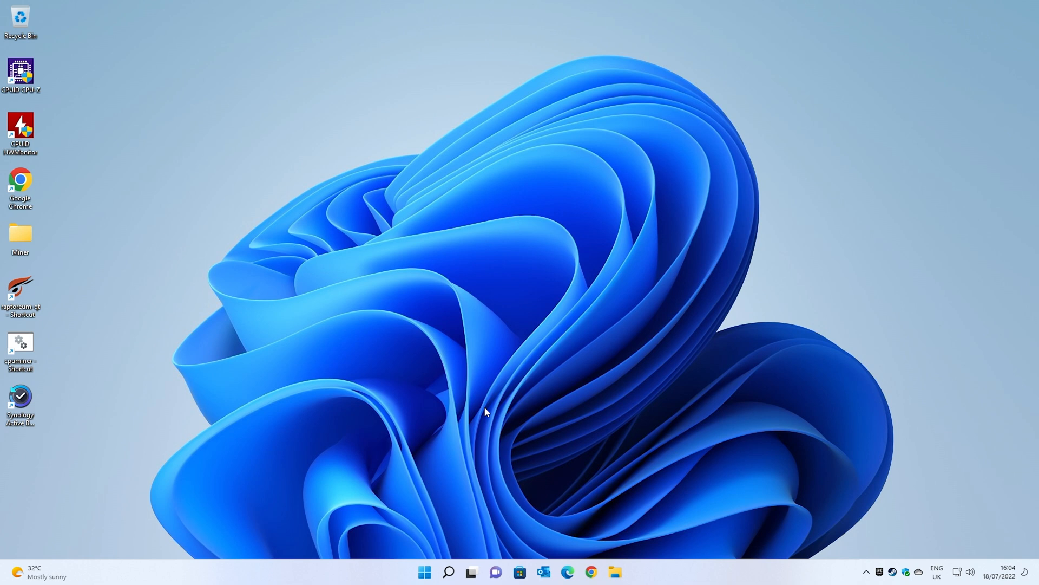
mouse_move(575, 439)
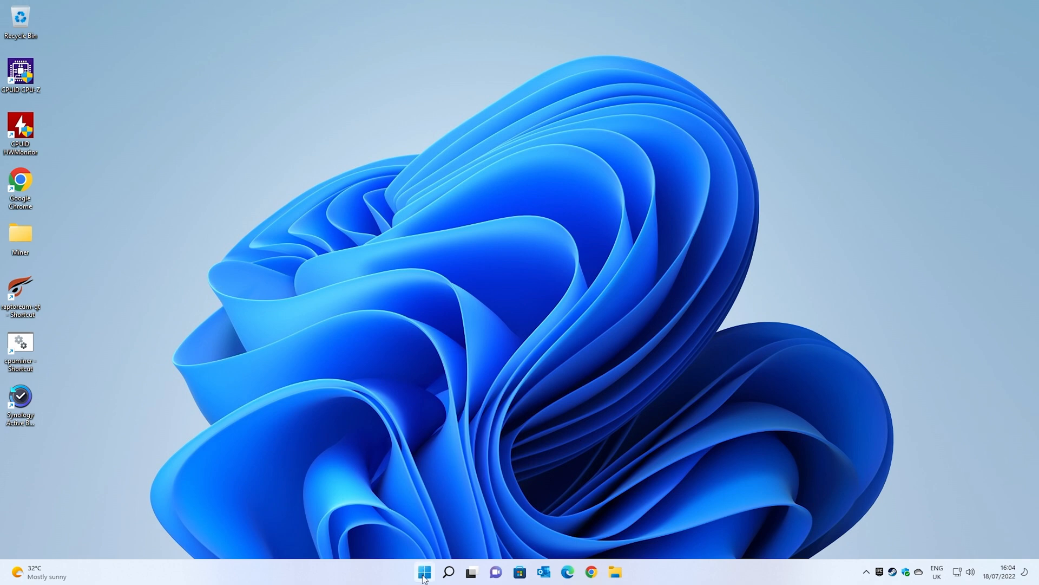
- Bring up the Start menu from the taskbar
left_click(424, 571)
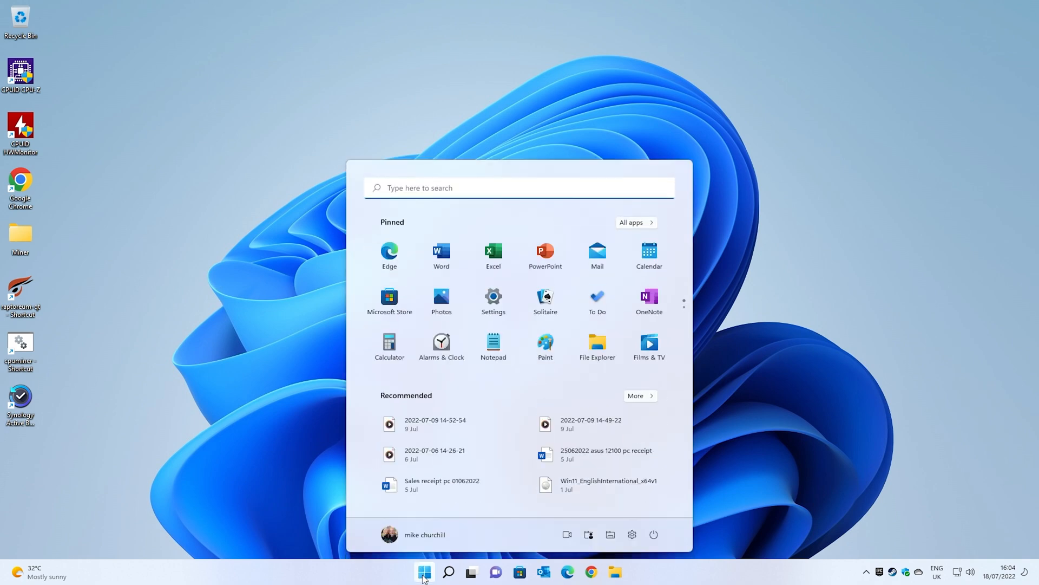
- Search the Start menu for 'control' and launch Control Panel from the results
left_click(448, 571)
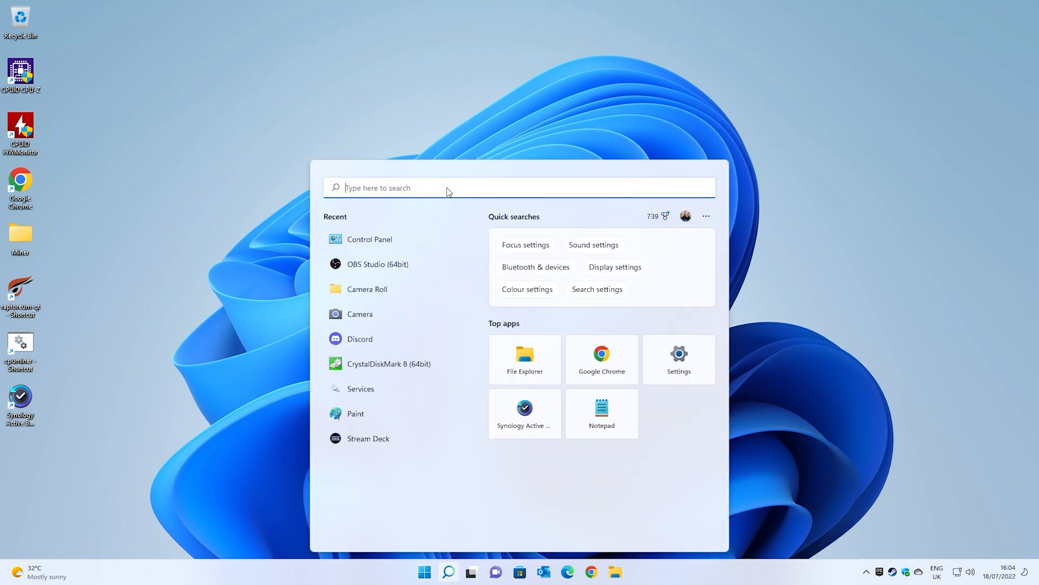
type("contro")
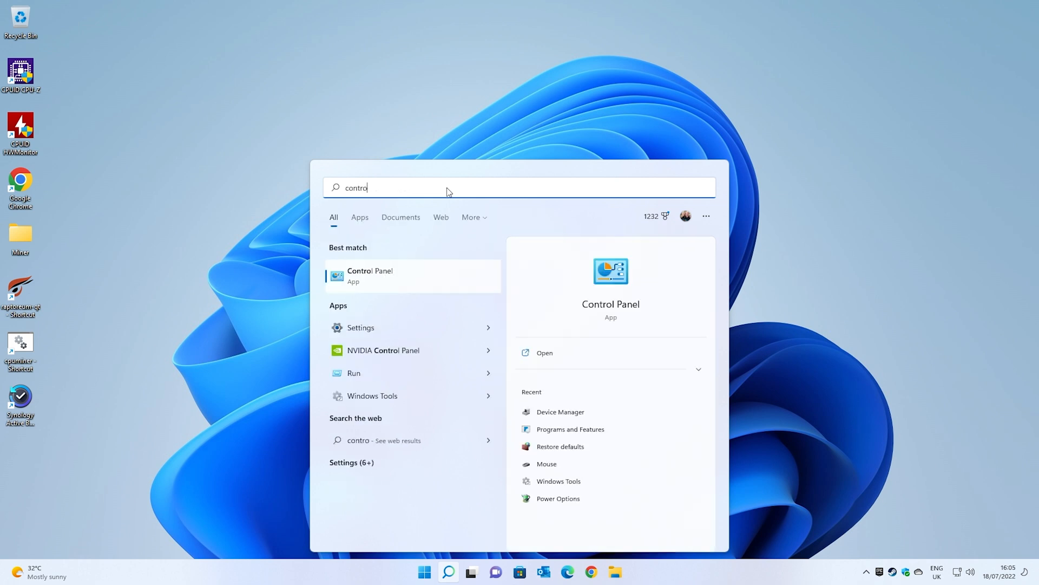
type("l")
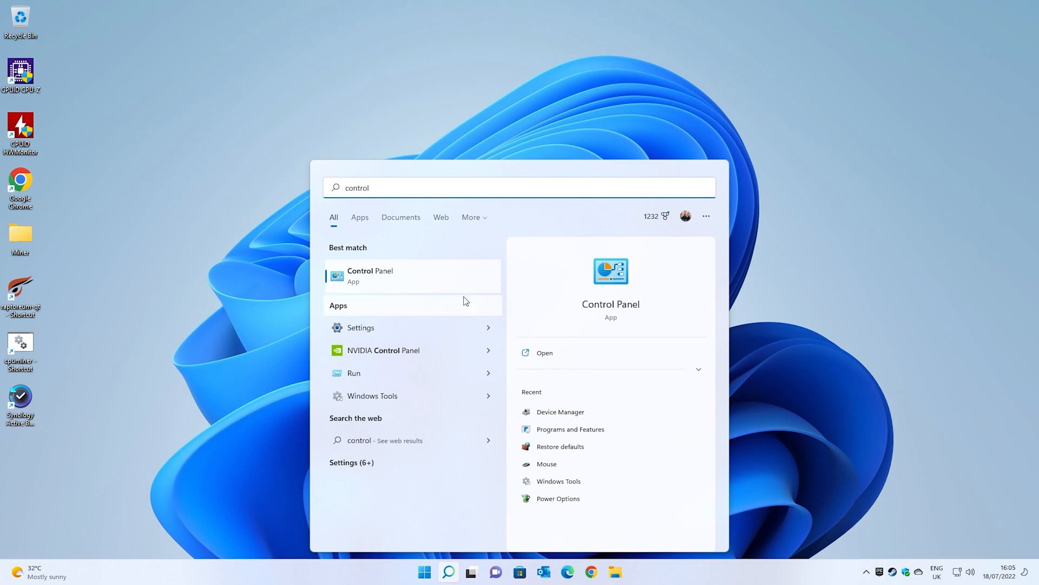
left_click(370, 275)
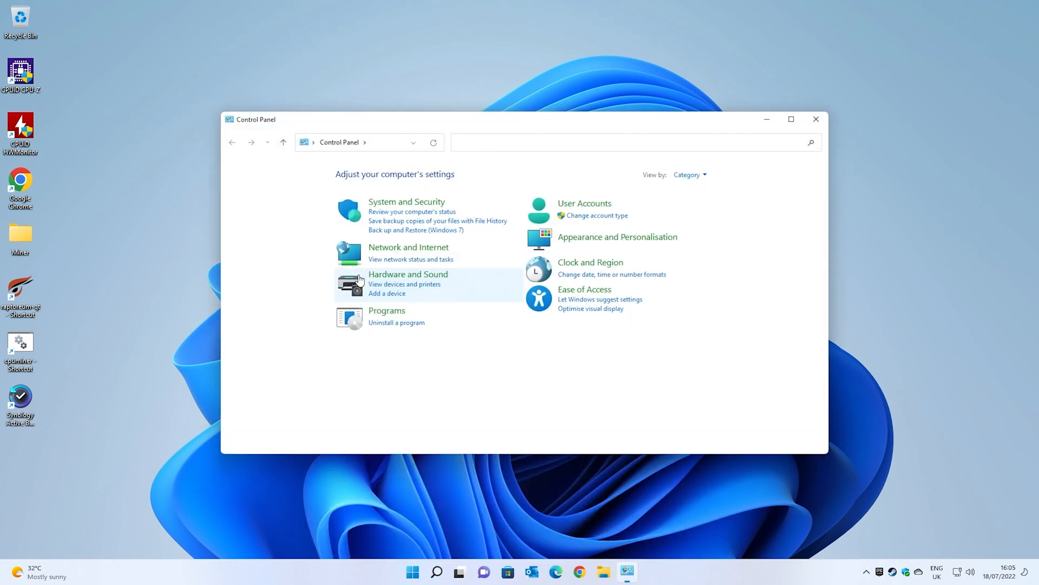
mouse_move(370, 154)
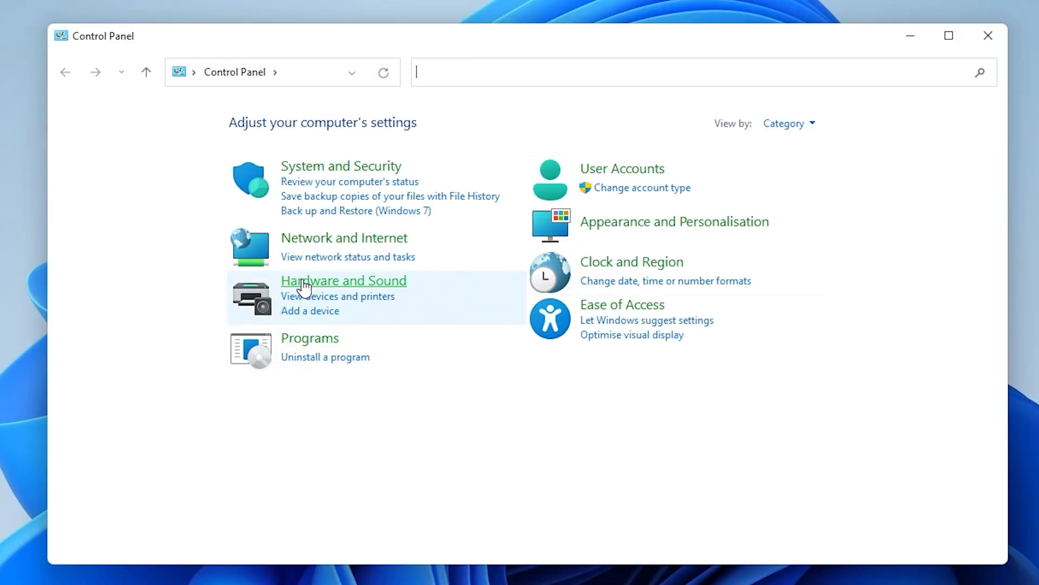
- Go to the Hardware and Sound category listing the Power Options tasks
left_click(343, 281)
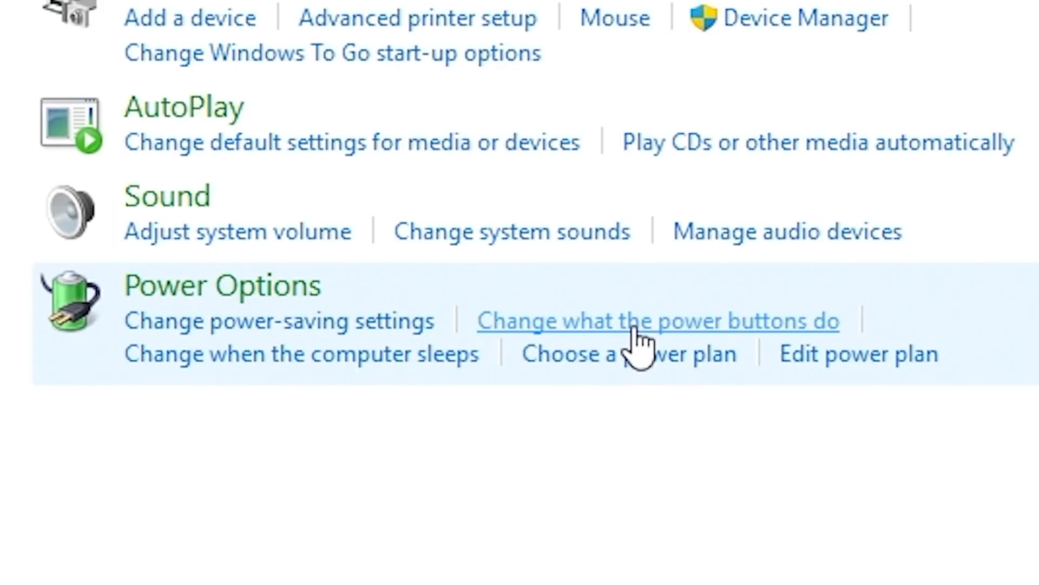
mouse_move(834, 350)
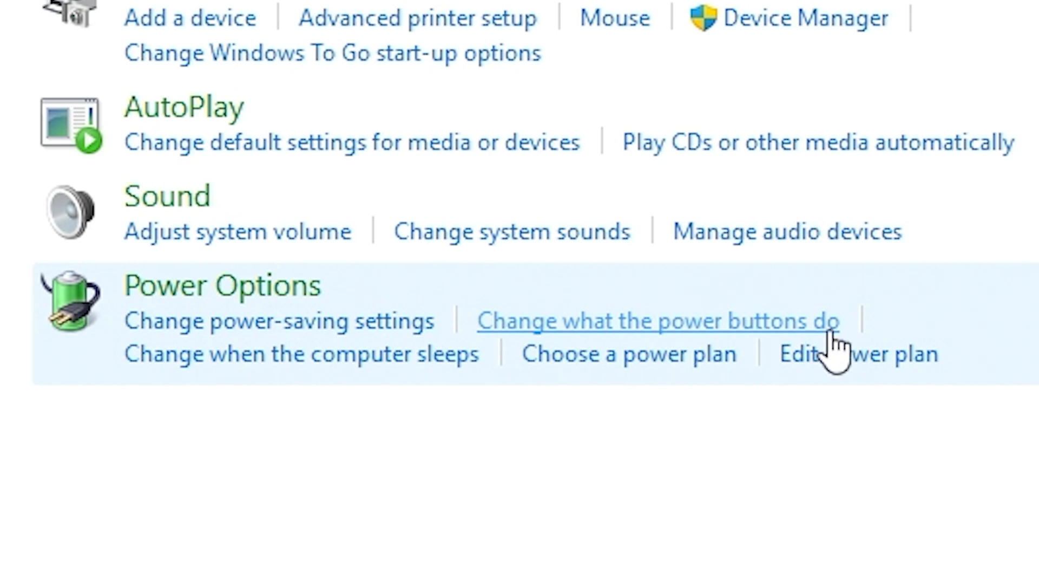
mouse_move(656, 344)
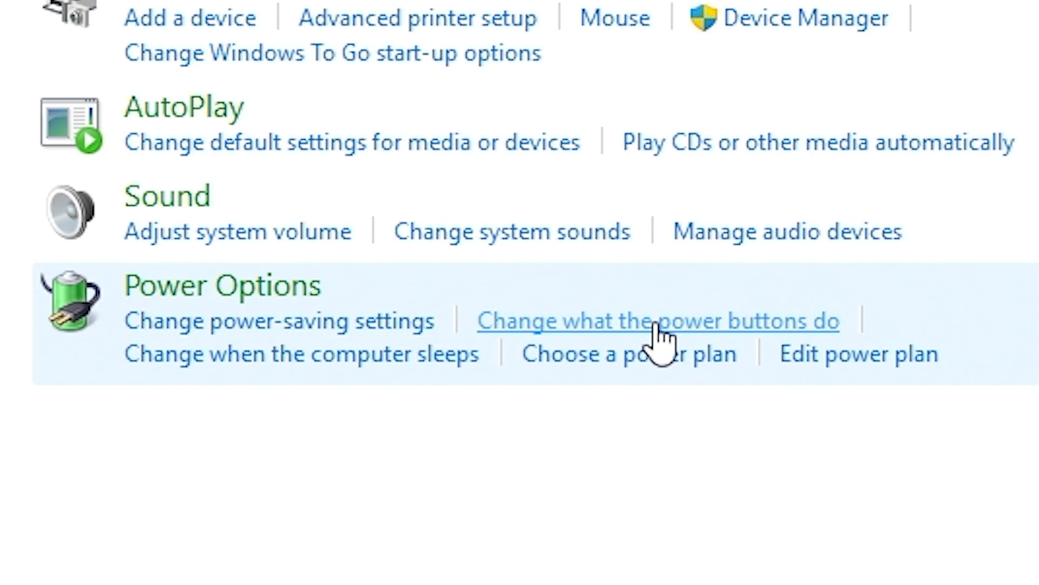
- Go to the page for choosing what the power buttons do
left_click(659, 321)
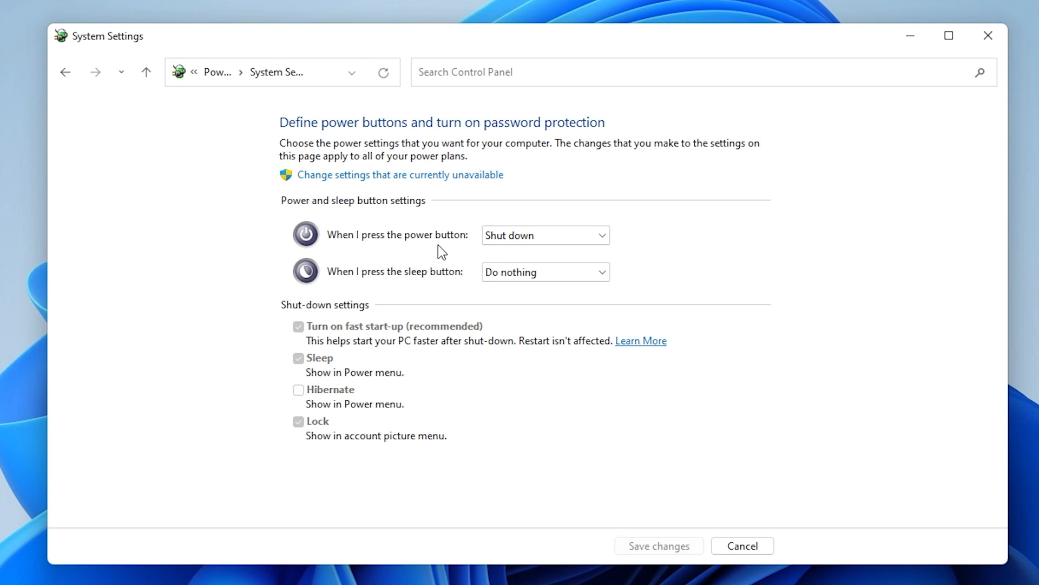
mouse_move(500, 323)
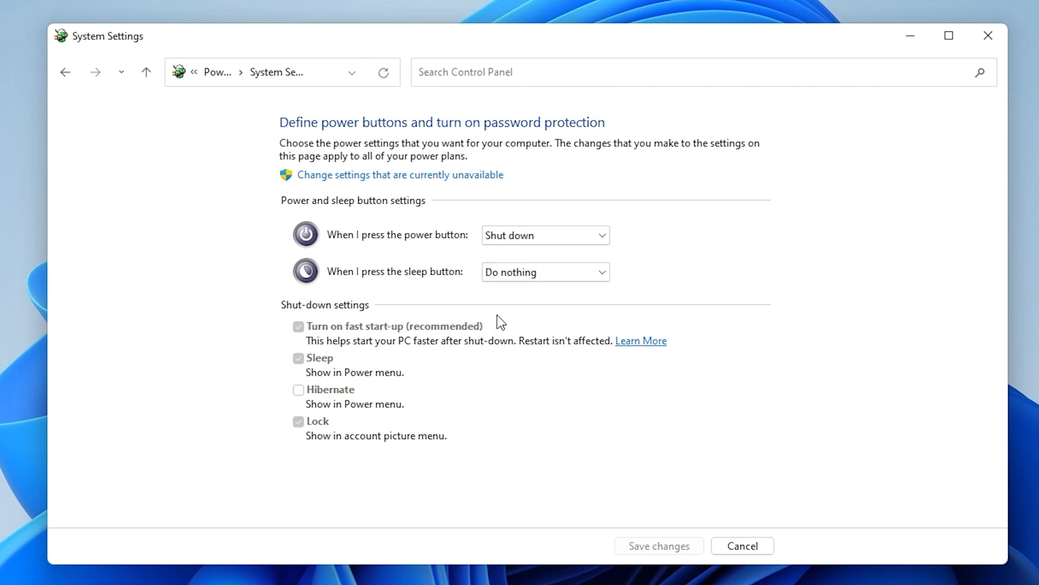
mouse_move(307, 340)
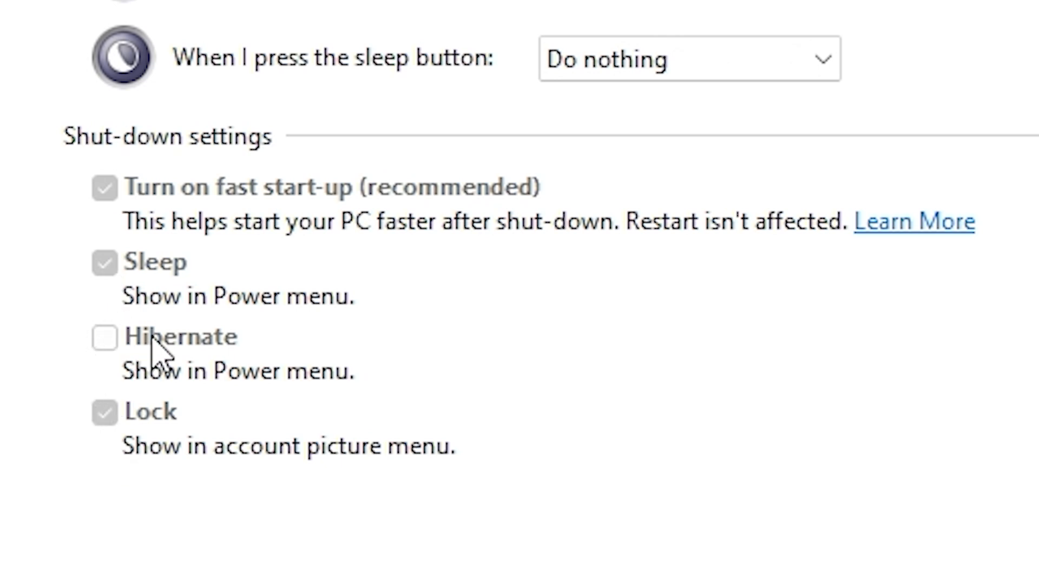
mouse_move(284, 295)
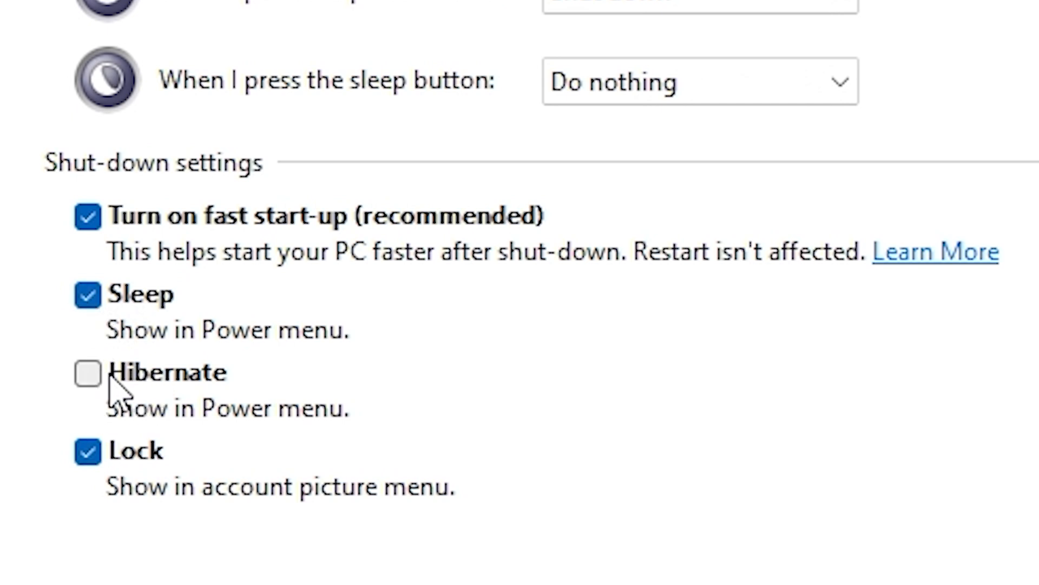
mouse_move(136, 381)
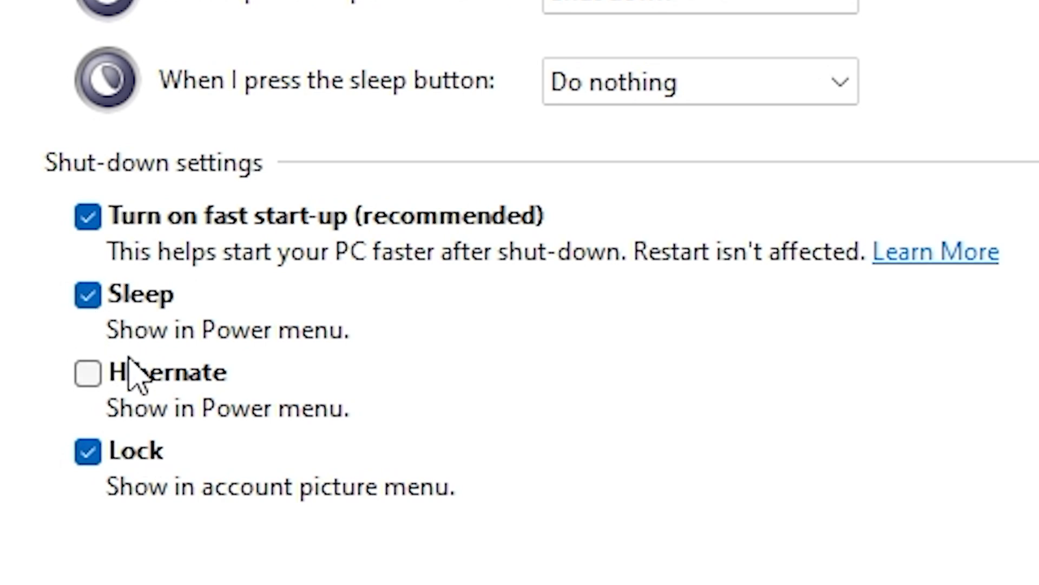
mouse_move(122, 365)
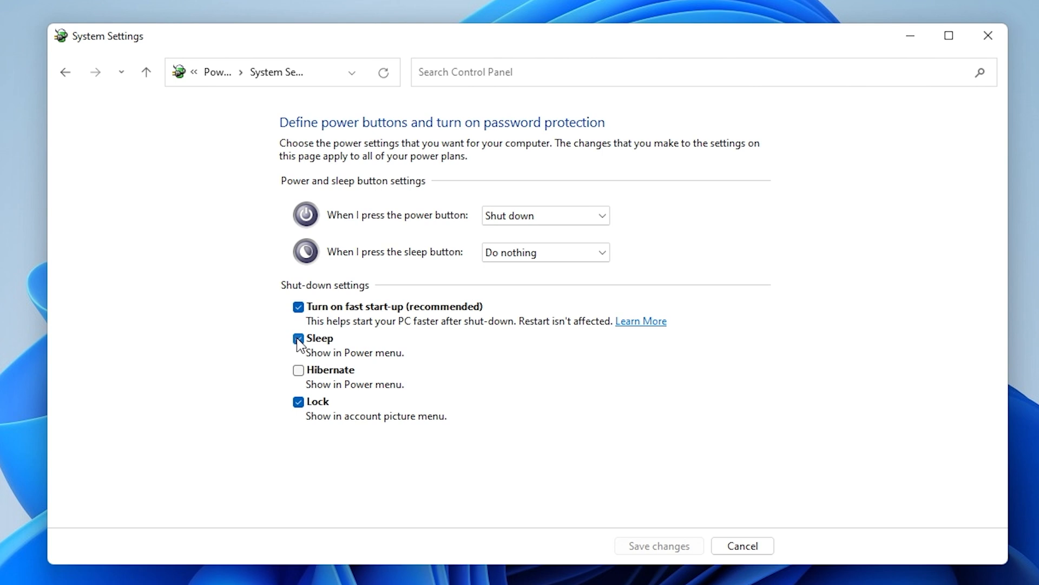
- Uncheck Sleep and 'Turn on fast start-up', then save the shut-down settings
left_click(297, 338)
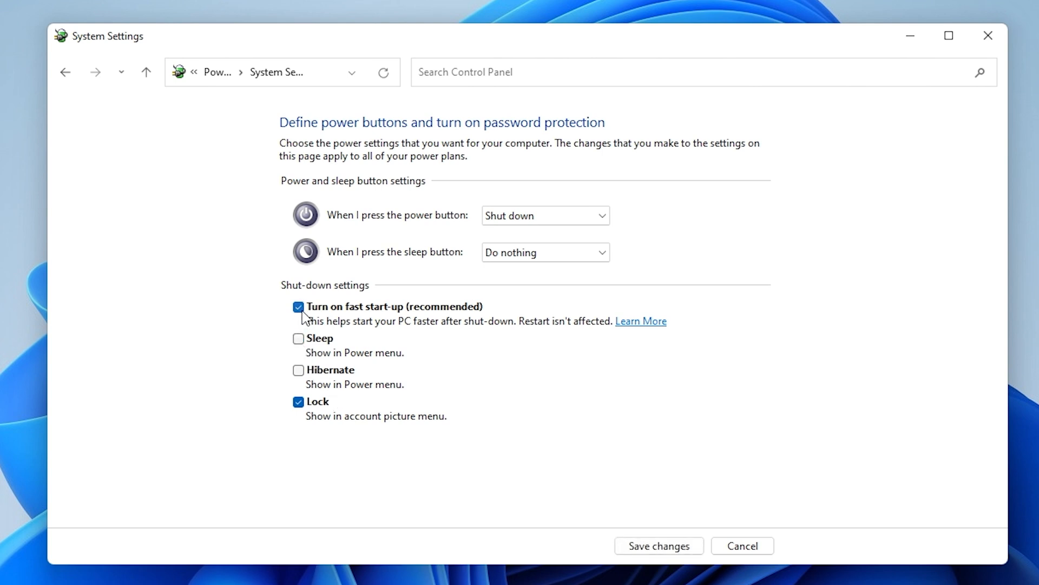
mouse_move(448, 315)
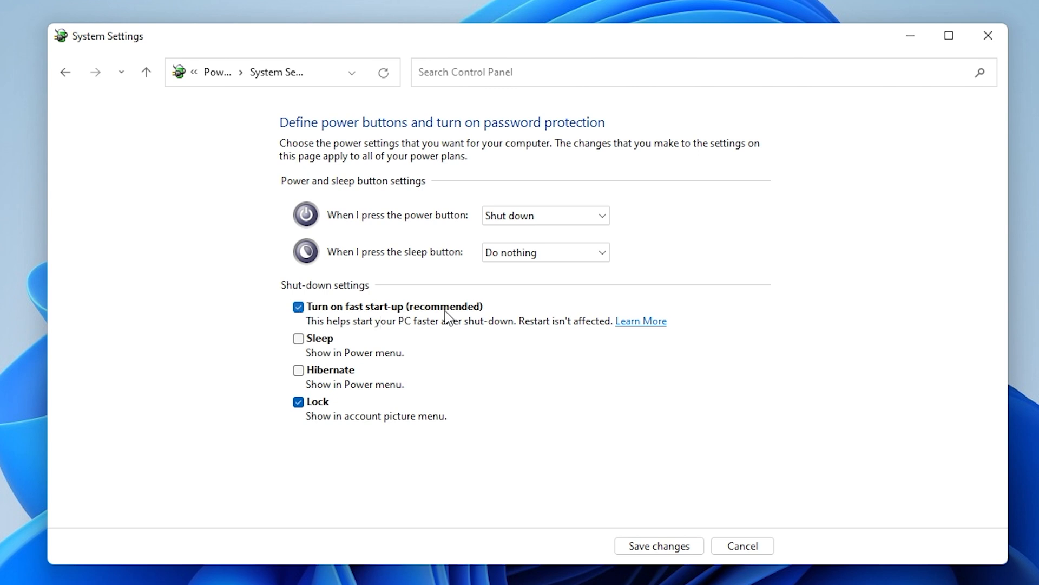
mouse_move(392, 343)
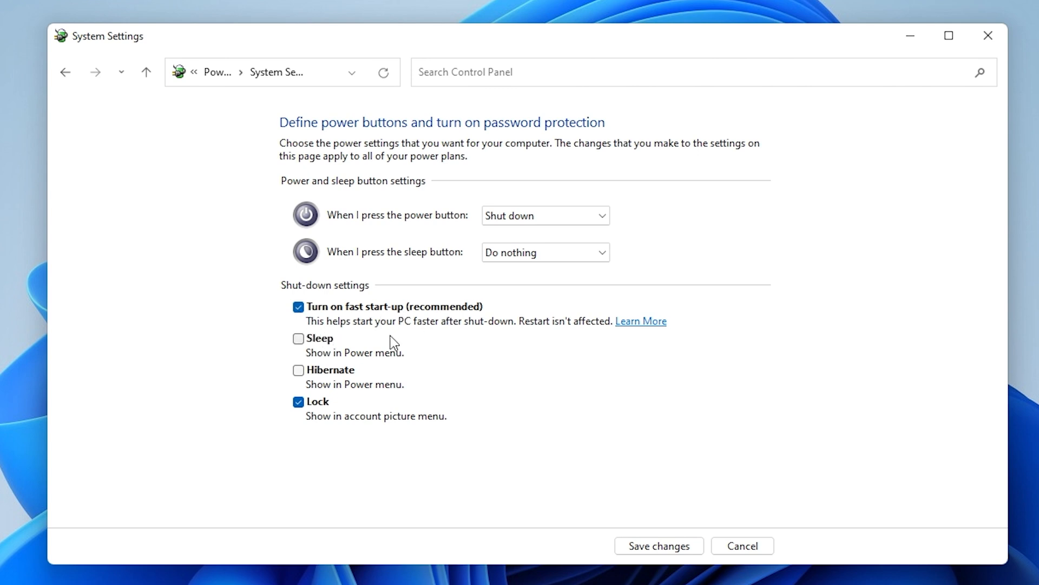
mouse_move(573, 337)
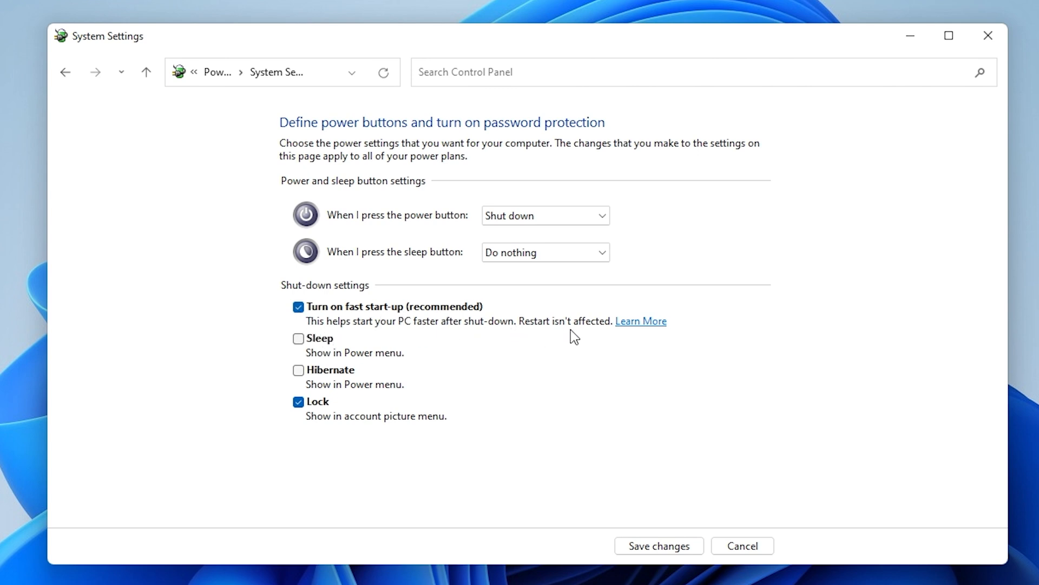
mouse_move(512, 343)
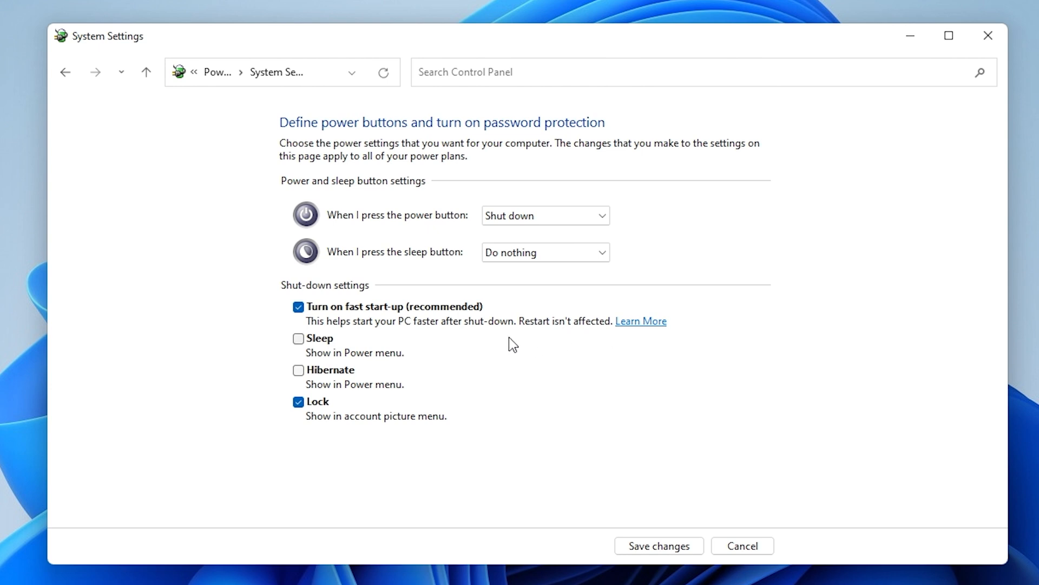
mouse_move(536, 341)
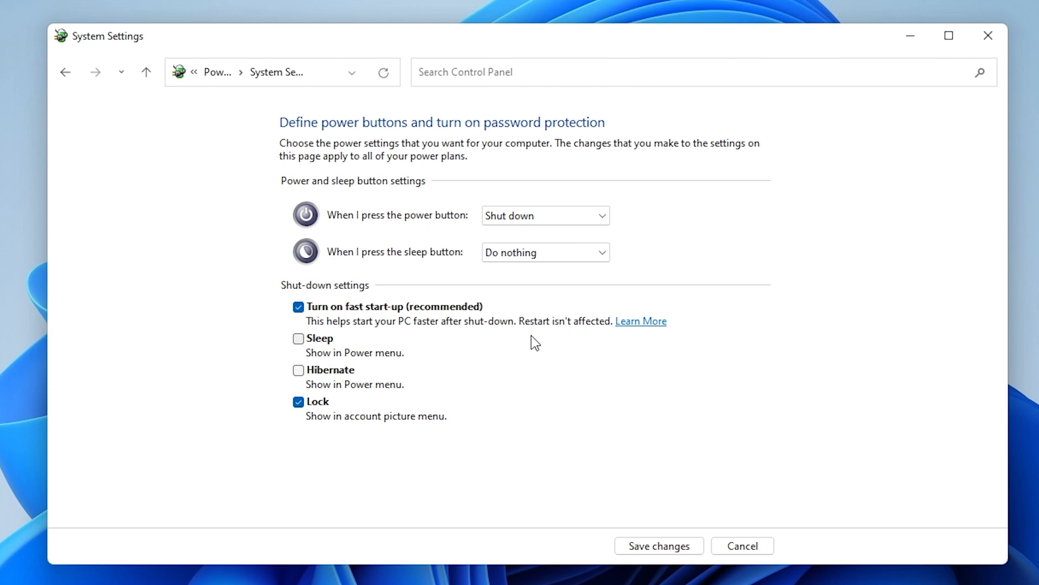
mouse_move(475, 334)
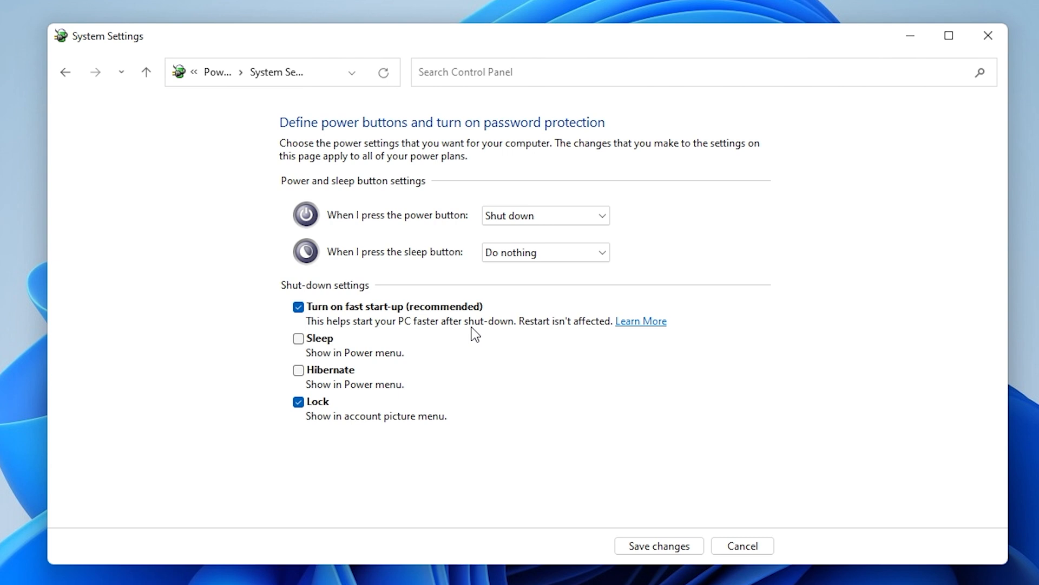
mouse_move(463, 335)
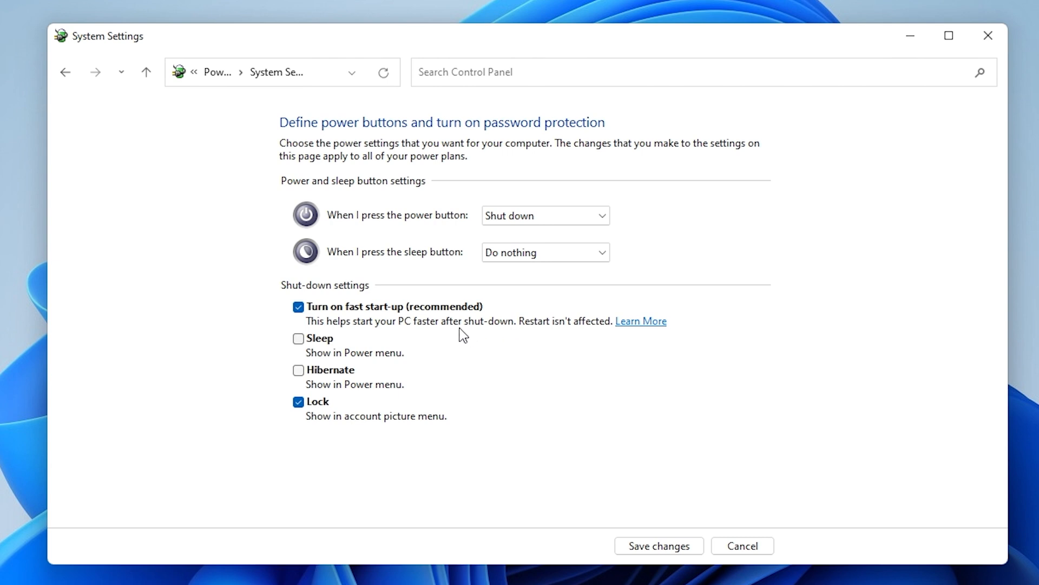
mouse_move(463, 343)
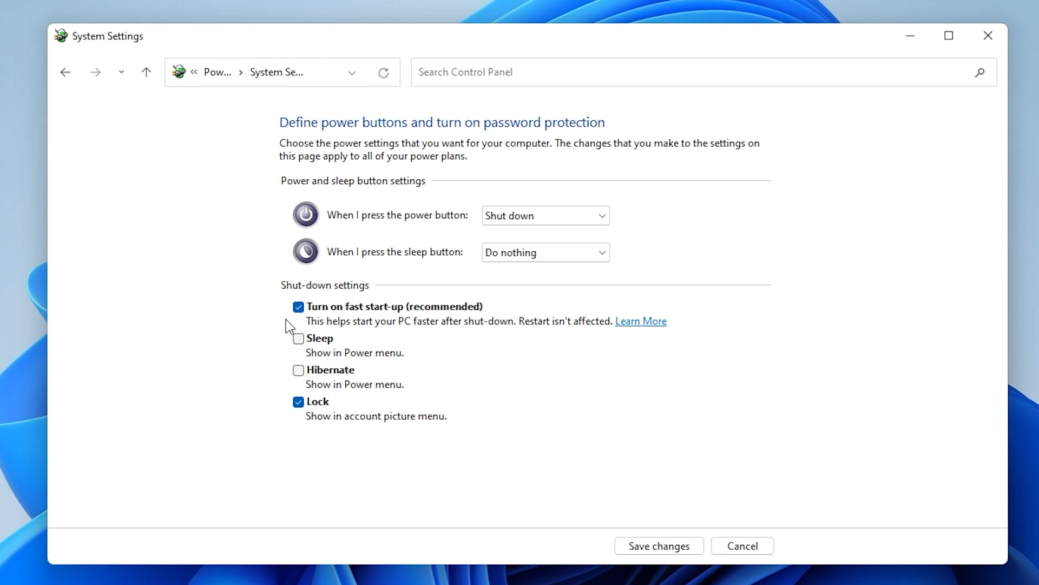
left_click(298, 306)
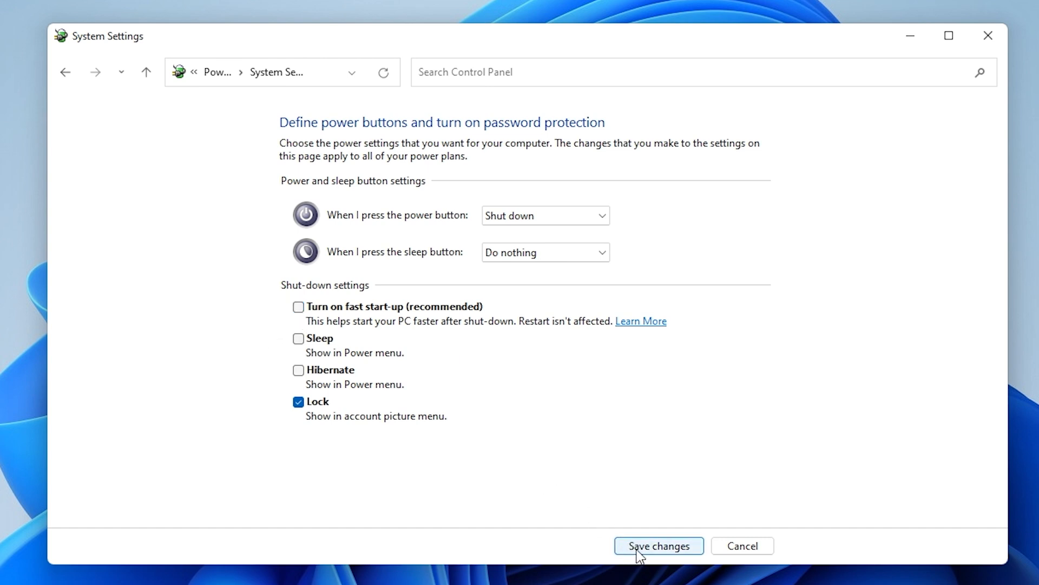
left_click(657, 546)
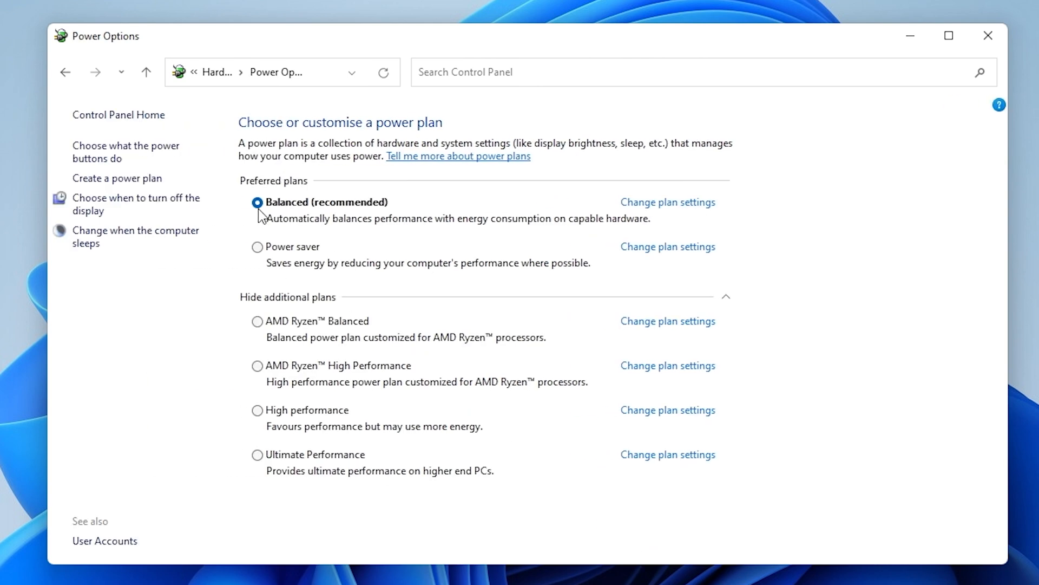
mouse_move(362, 318)
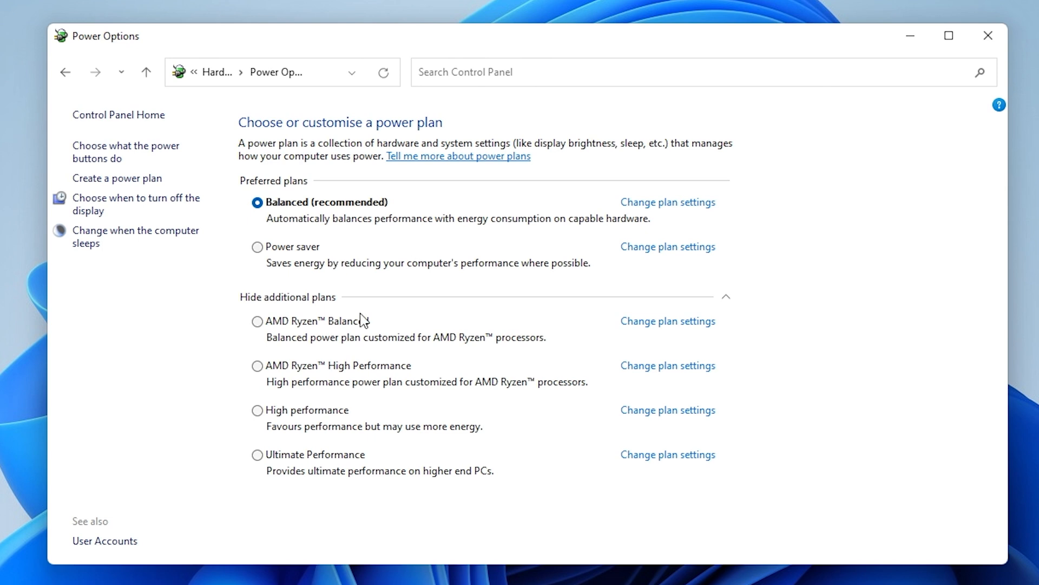
mouse_move(351, 412)
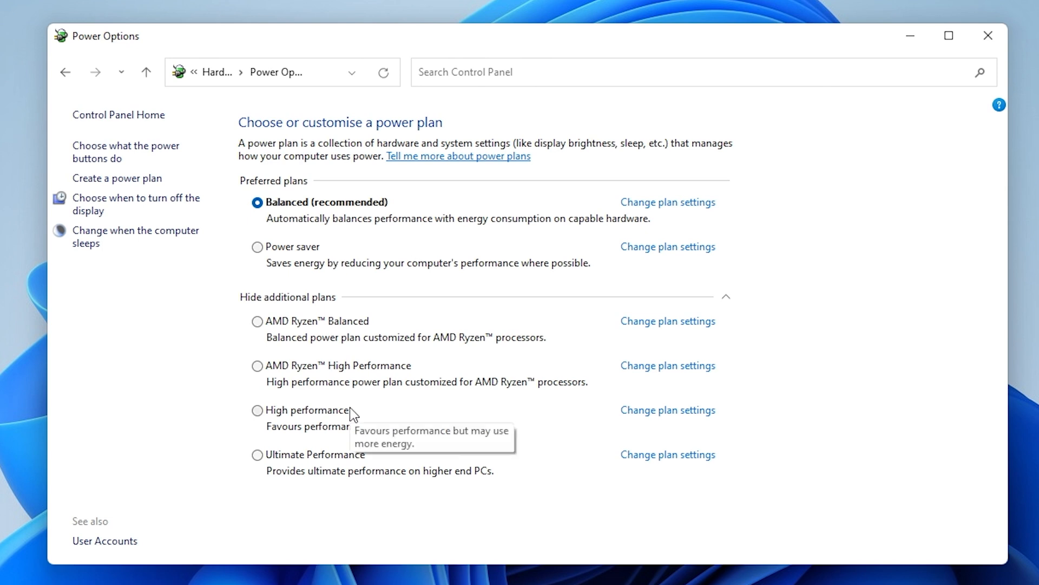